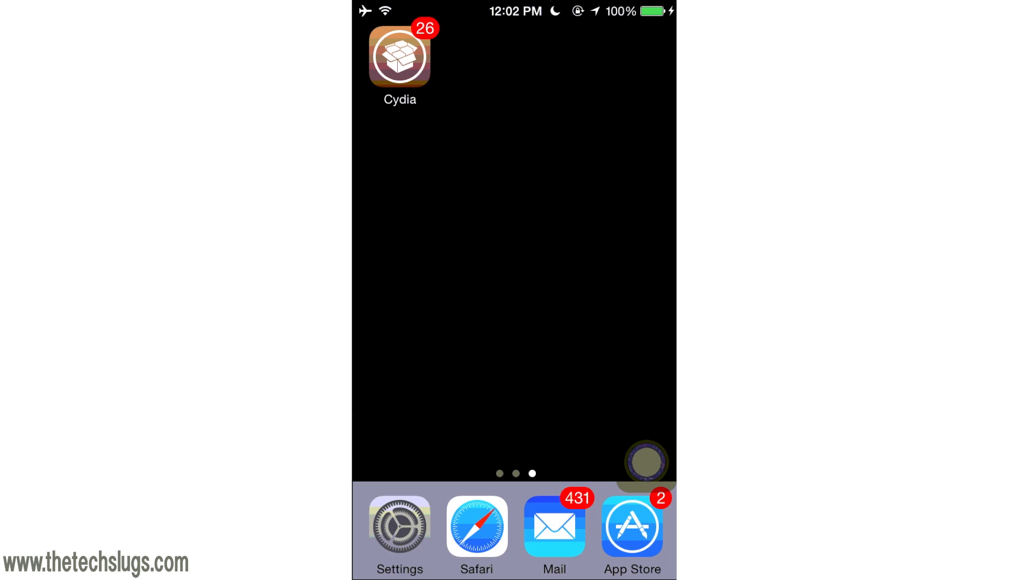
pyautogui.moveTo(596, 333)
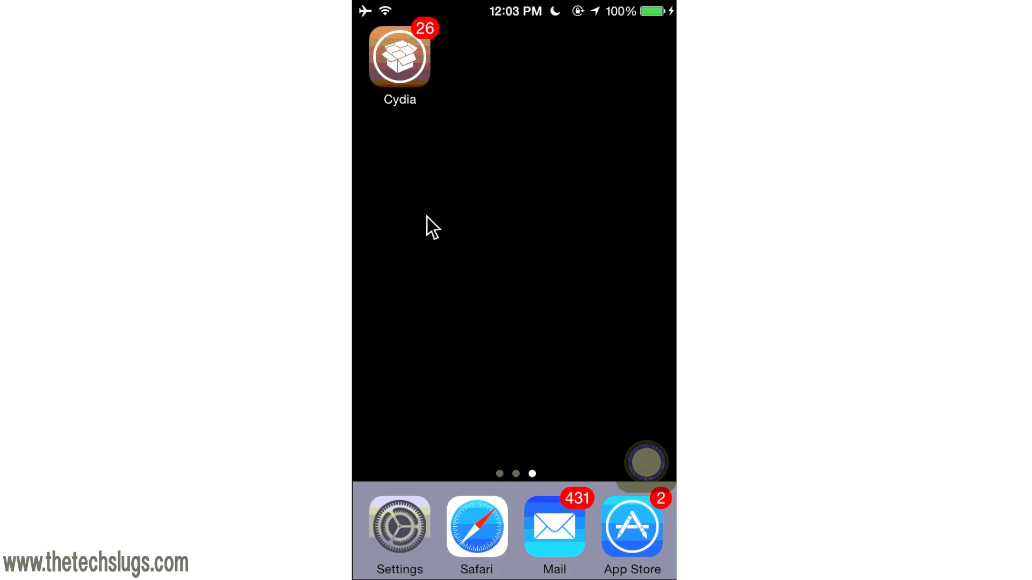
pyautogui.moveTo(412, 214)
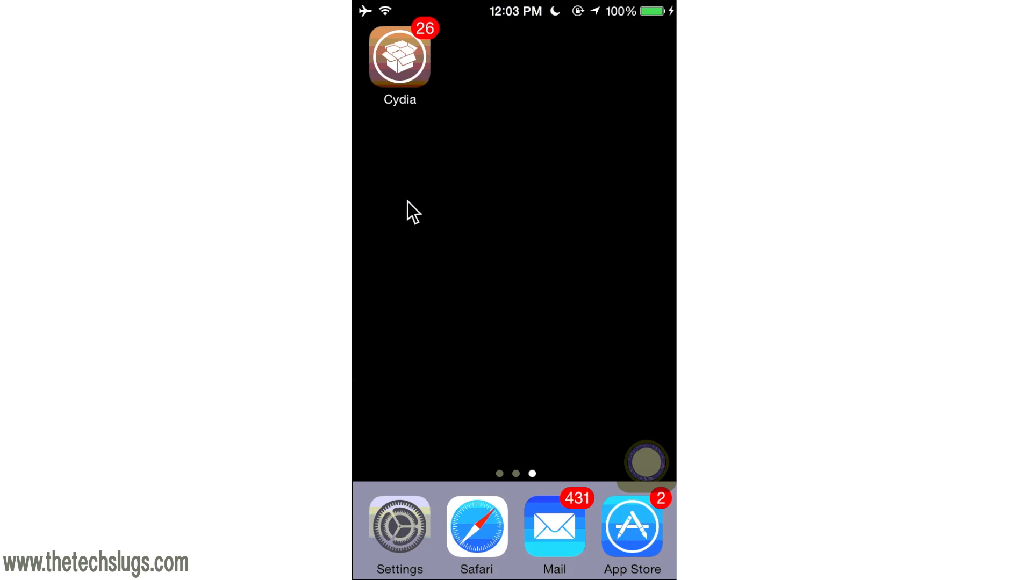
pyautogui.moveTo(392, 53)
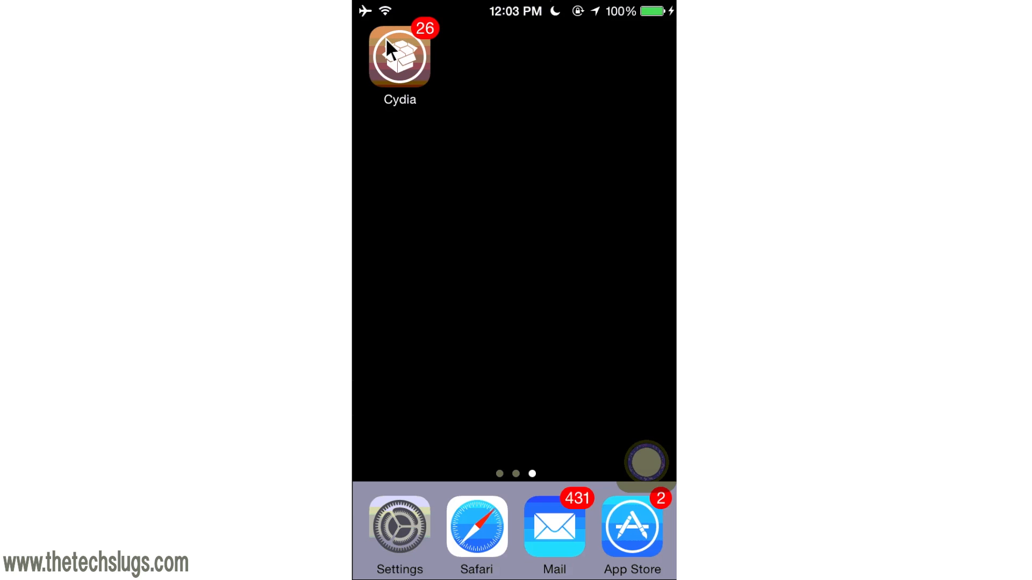
pyautogui.click(399, 56)
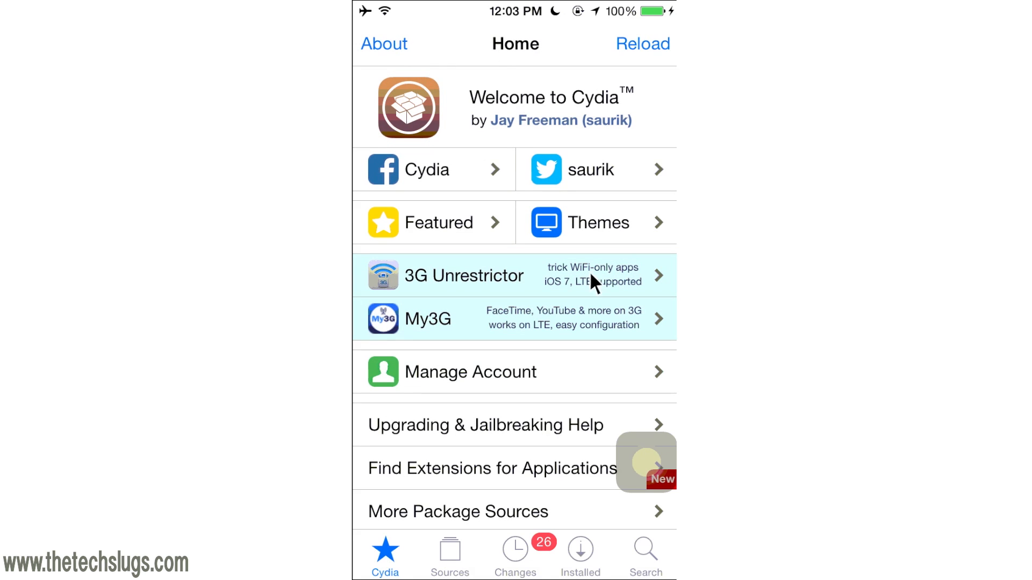
pyautogui.click(450, 551)
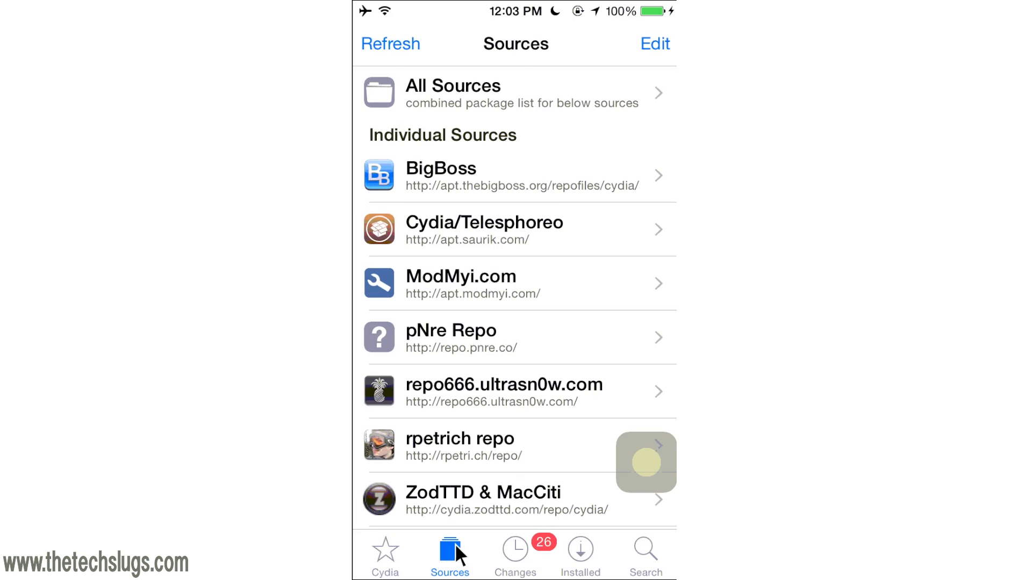
pyautogui.click(655, 43)
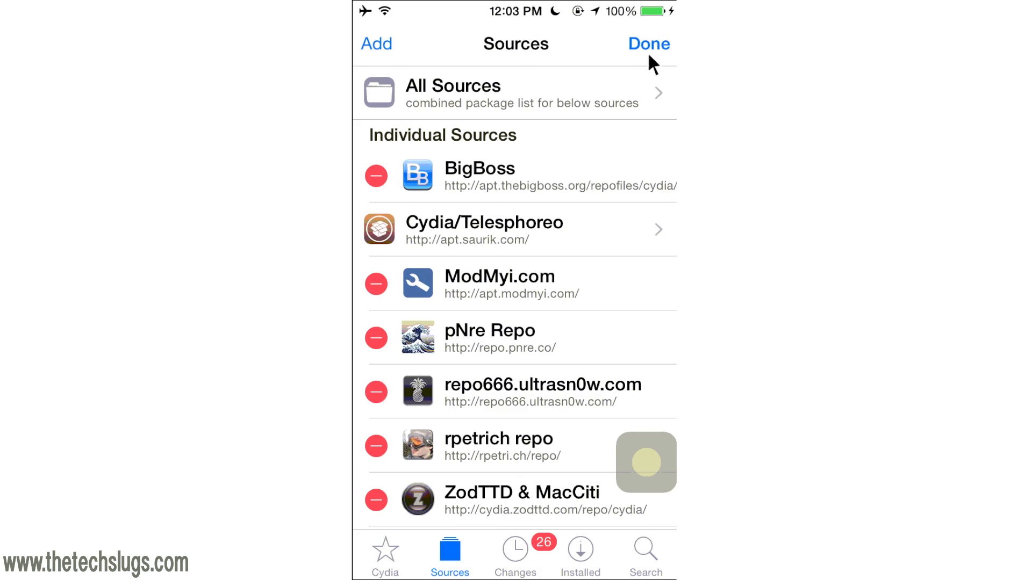
pyautogui.moveTo(647, 74)
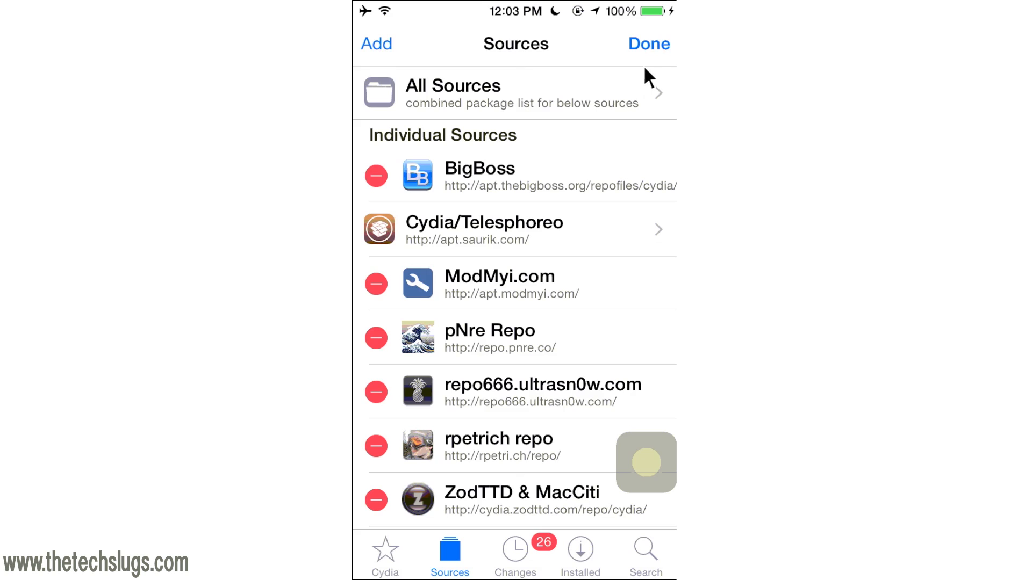
pyautogui.click(647, 43)
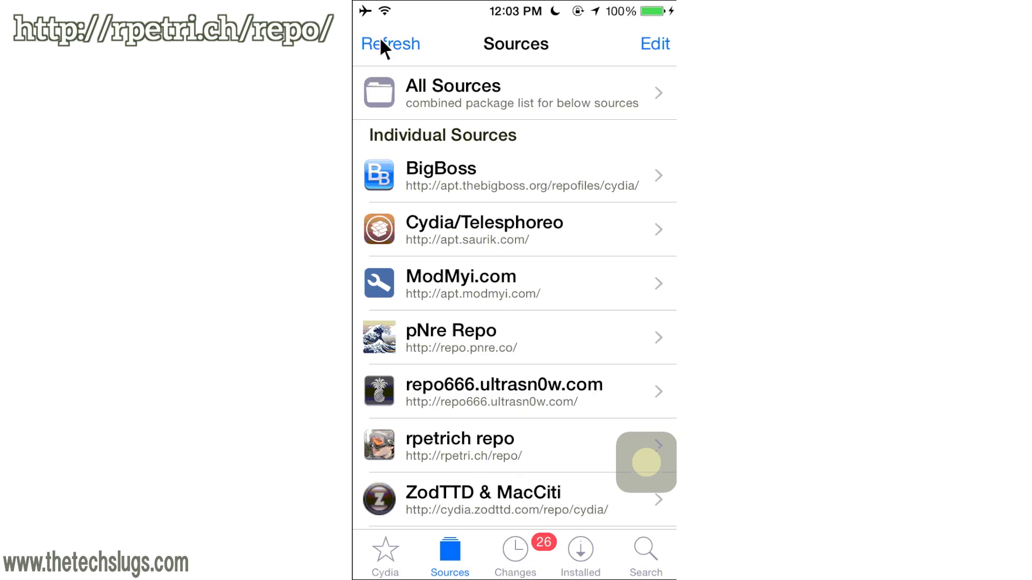
# - Refresh all package sources and switch to the Search page while data reloads
pyautogui.click(389, 43)
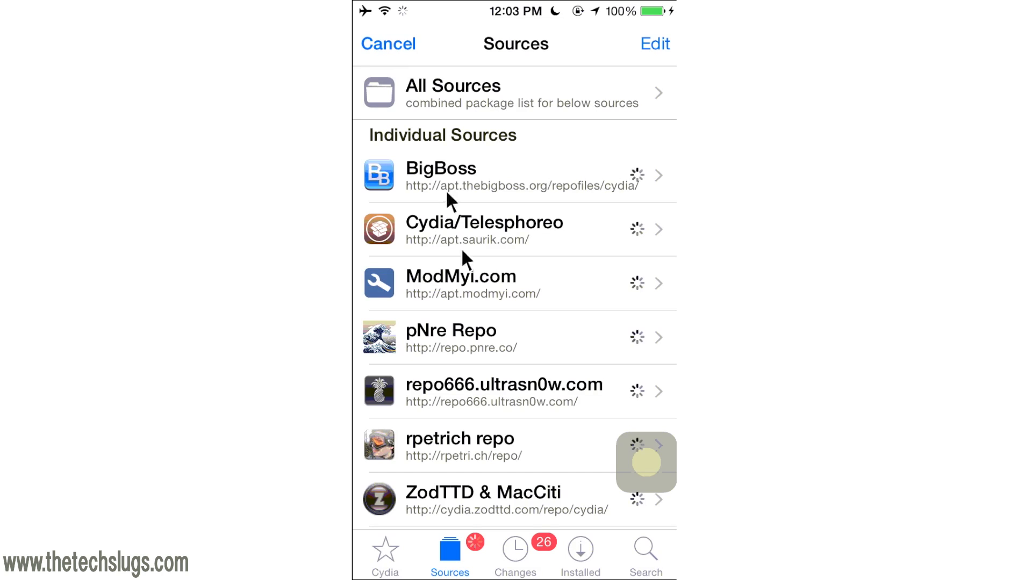
pyautogui.click(643, 552)
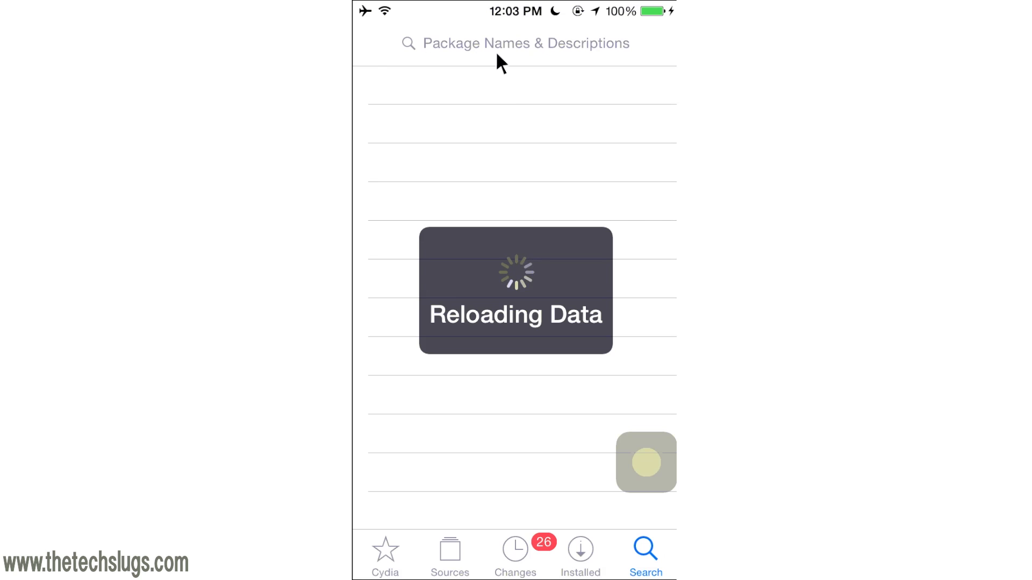
# - Search packages for 'cach' to find the installed CacheClearer package
pyautogui.click(517, 43)
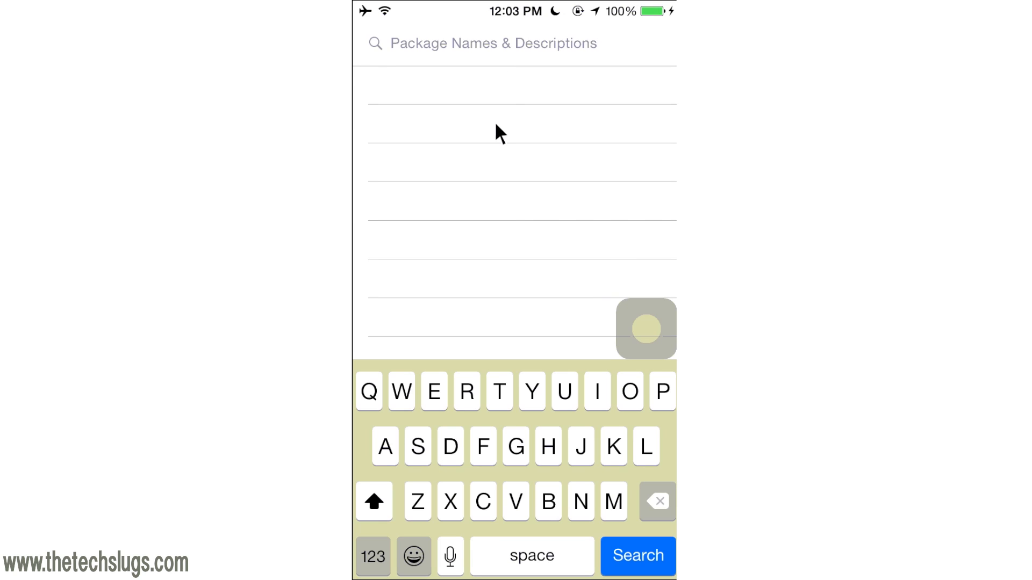
pyautogui.write('cach')
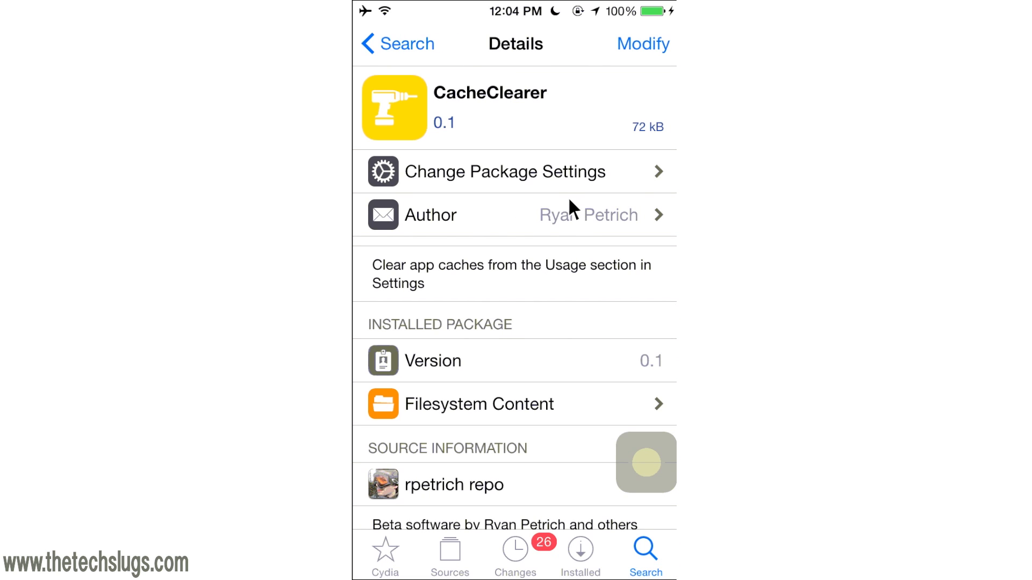
pyautogui.moveTo(571, 192)
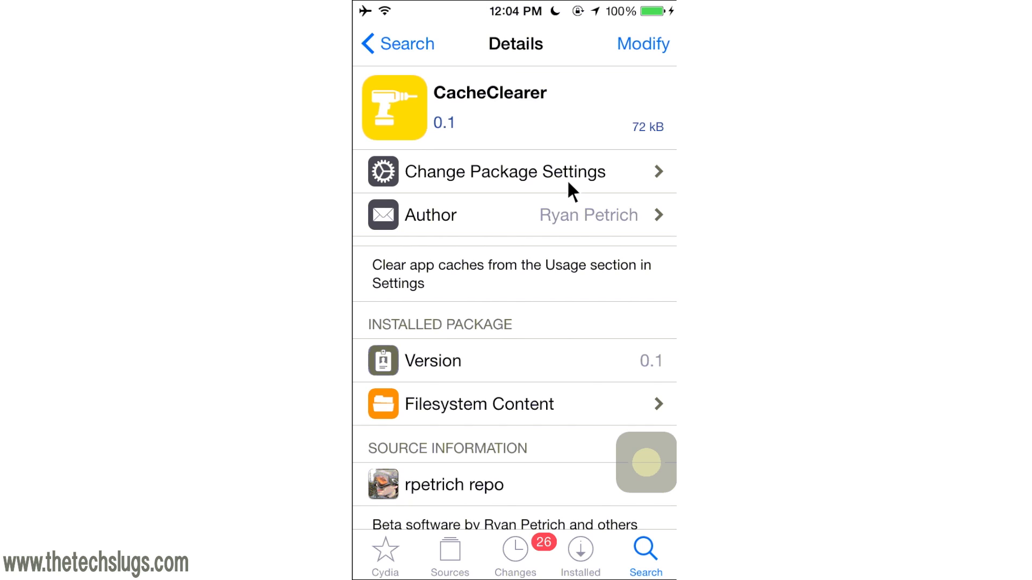
pyautogui.moveTo(574, 143)
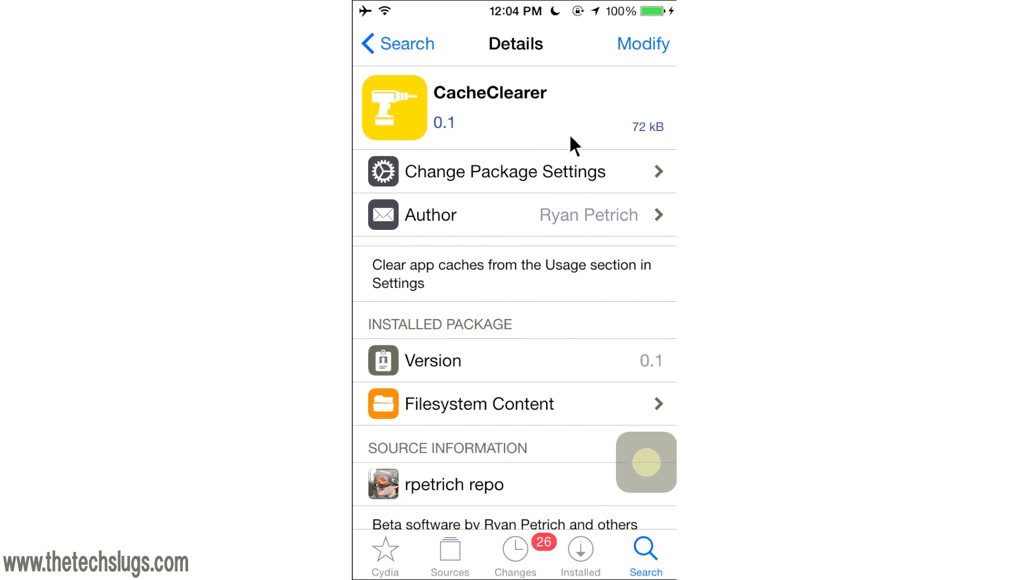
pyautogui.moveTo(465, 32)
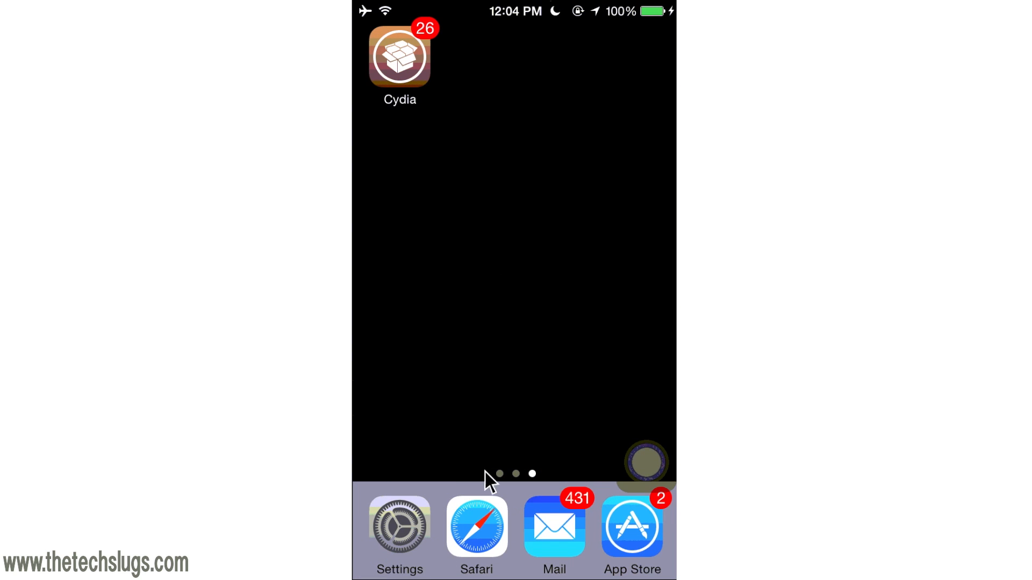
# - Reach the per-app Storage breakdown under Settings › General › Usage
pyautogui.click(399, 527)
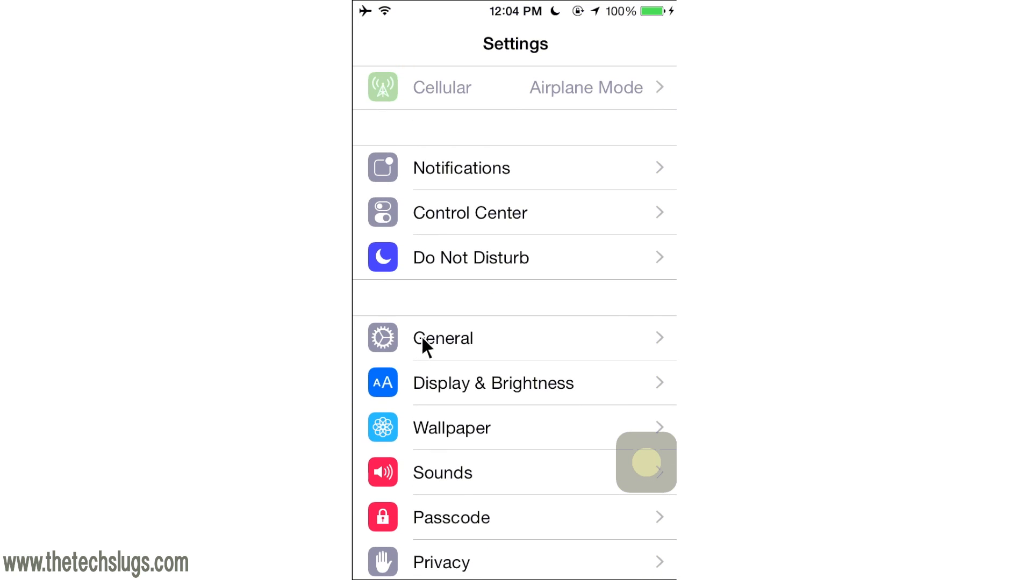
pyautogui.click(443, 339)
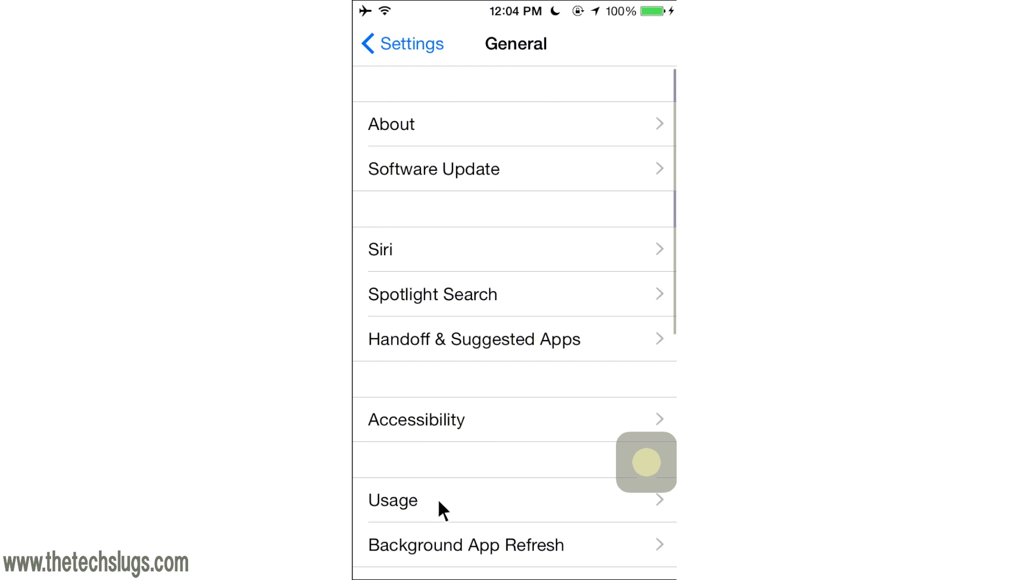
pyautogui.click(393, 499)
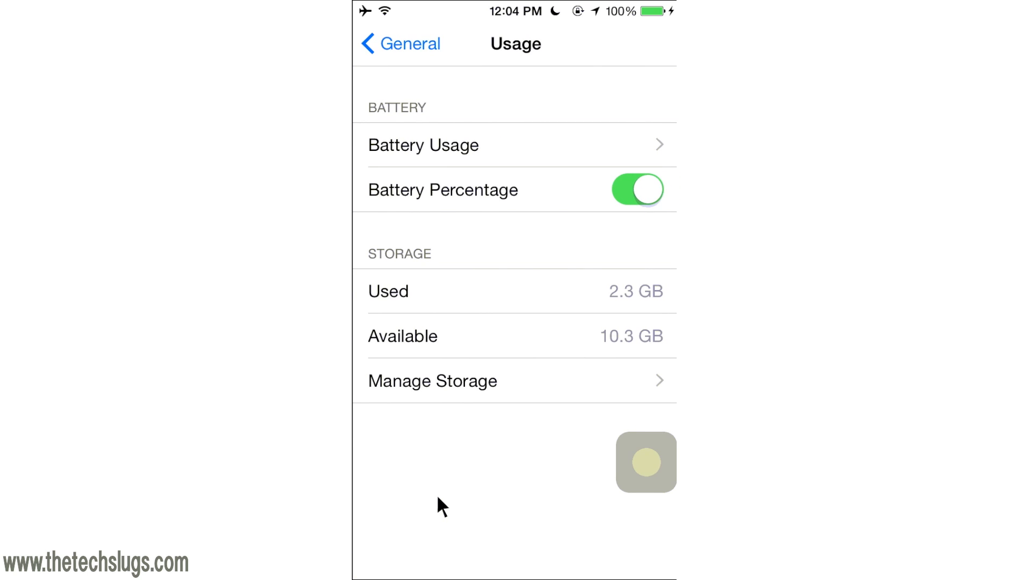
pyautogui.click(432, 381)
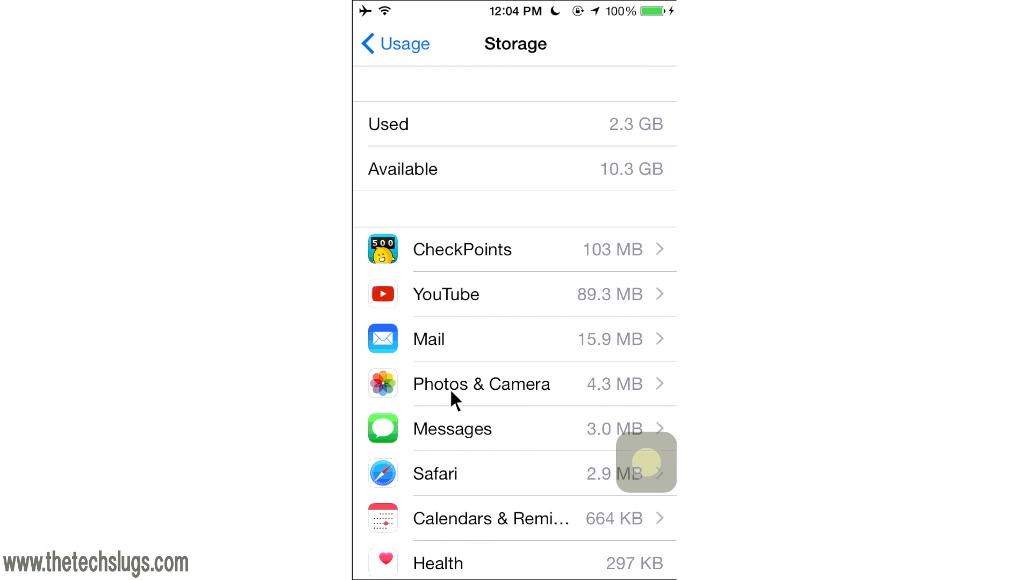
pyautogui.moveTo(464, 266)
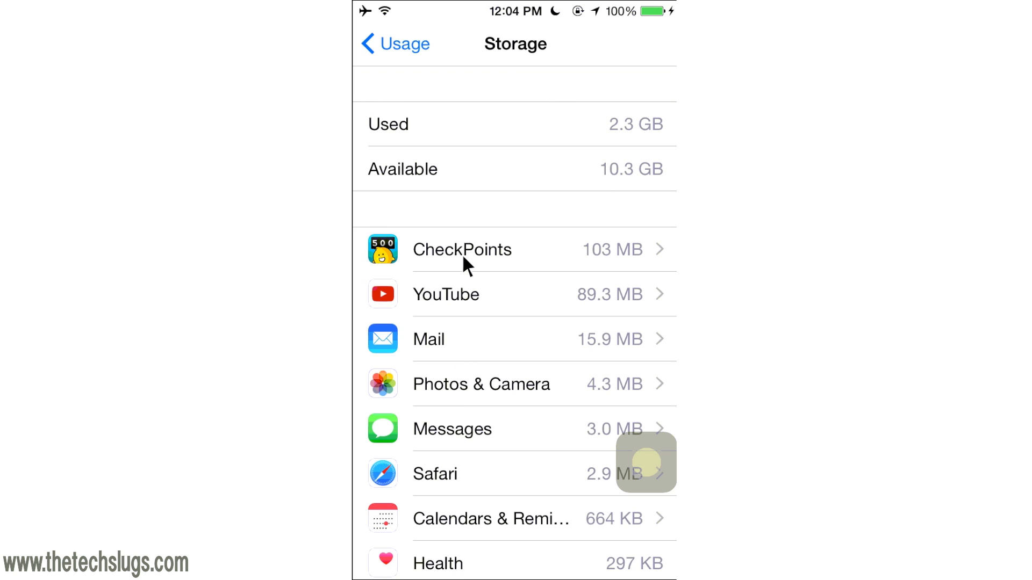
pyautogui.click(463, 250)
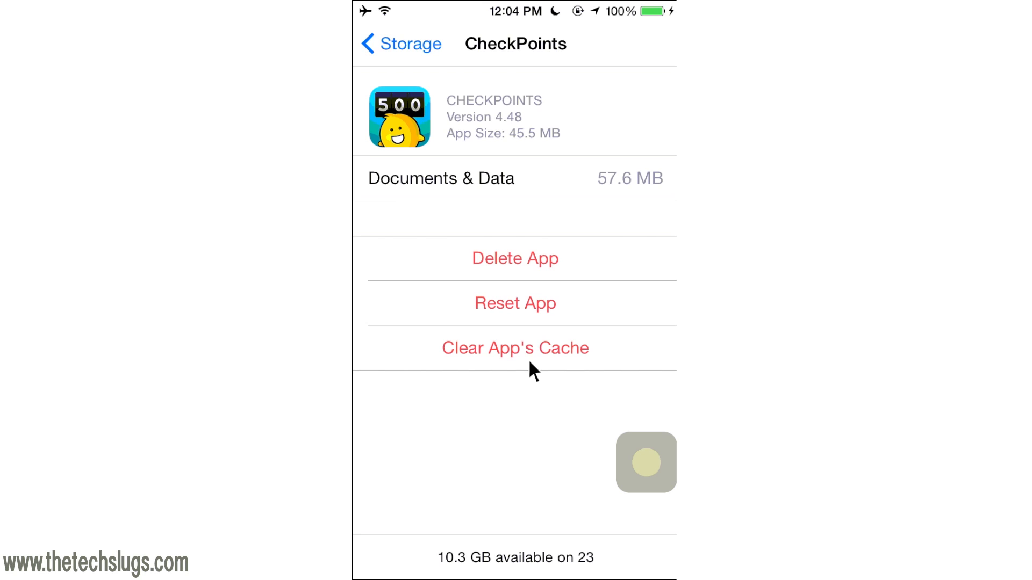
pyautogui.moveTo(365, 13)
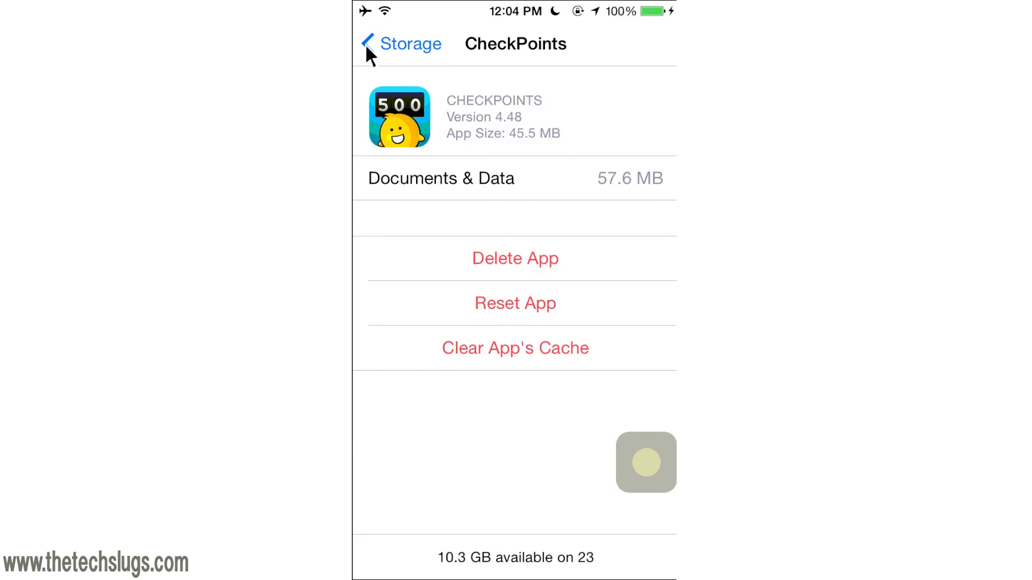
pyautogui.moveTo(405, 50)
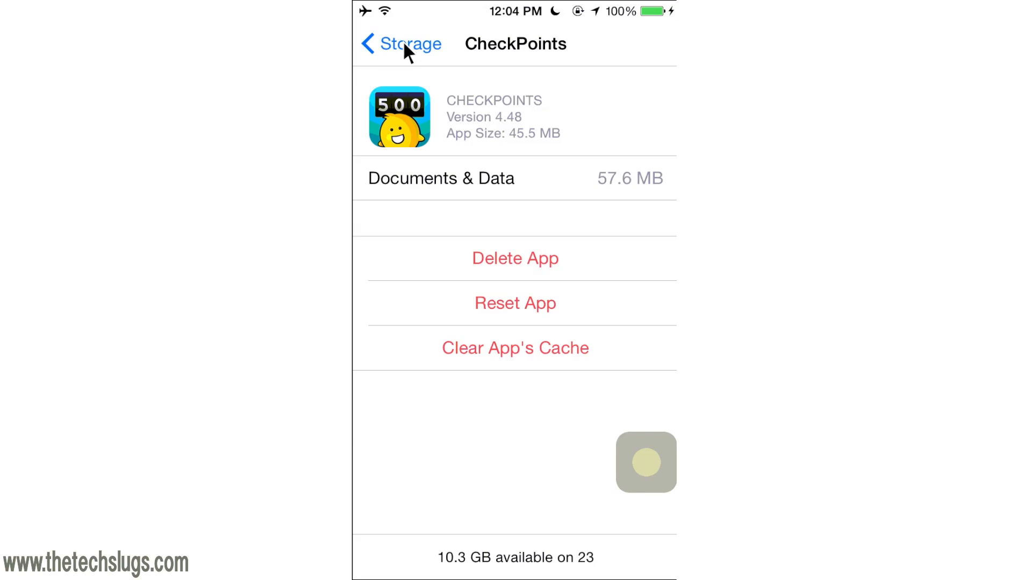
pyautogui.click(400, 43)
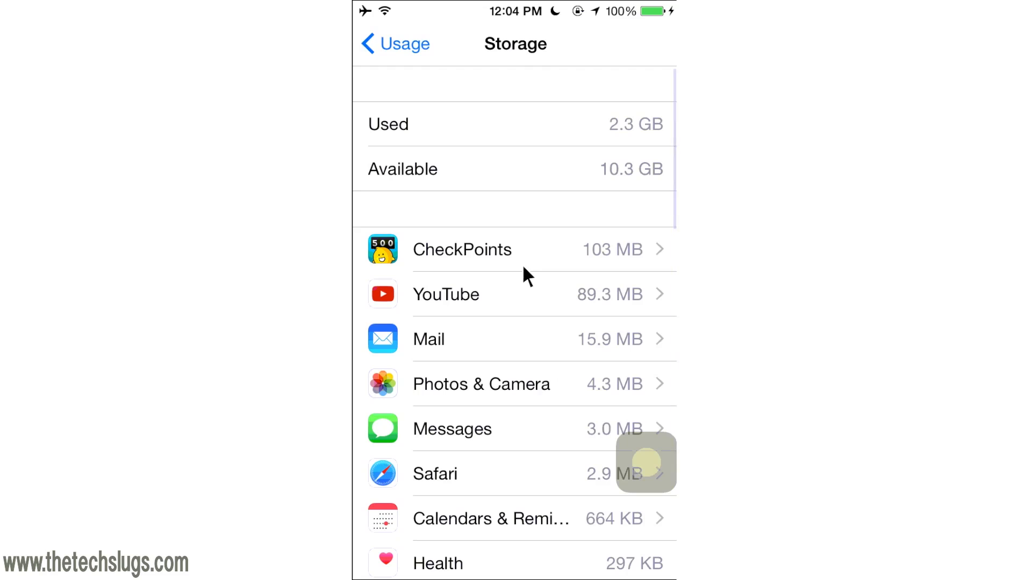